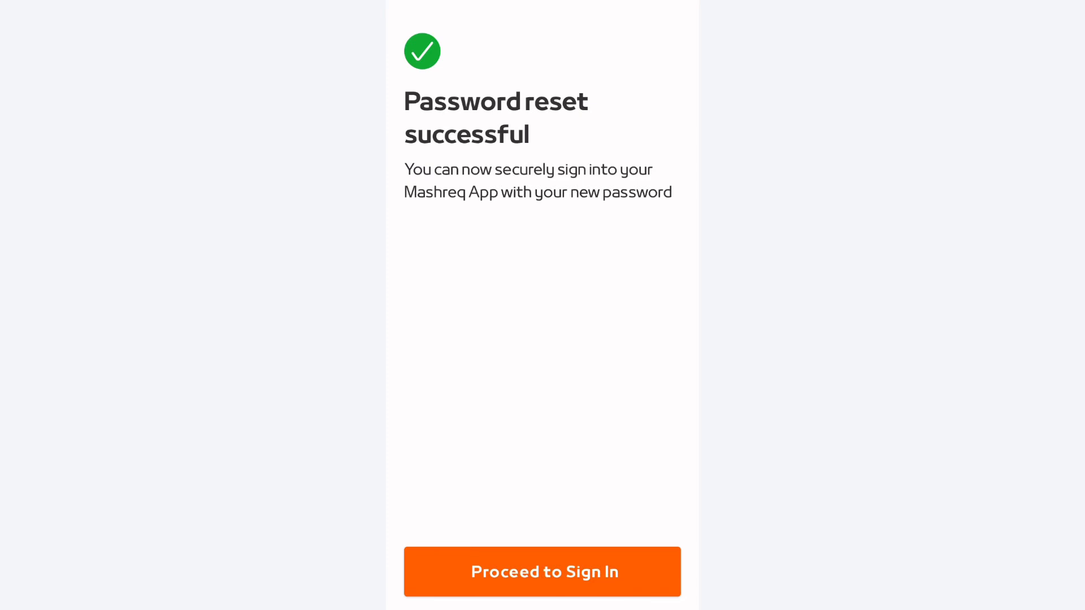
- Proceed to sign in from the reset confirmation and open the sign-in sheet
click(542, 571)
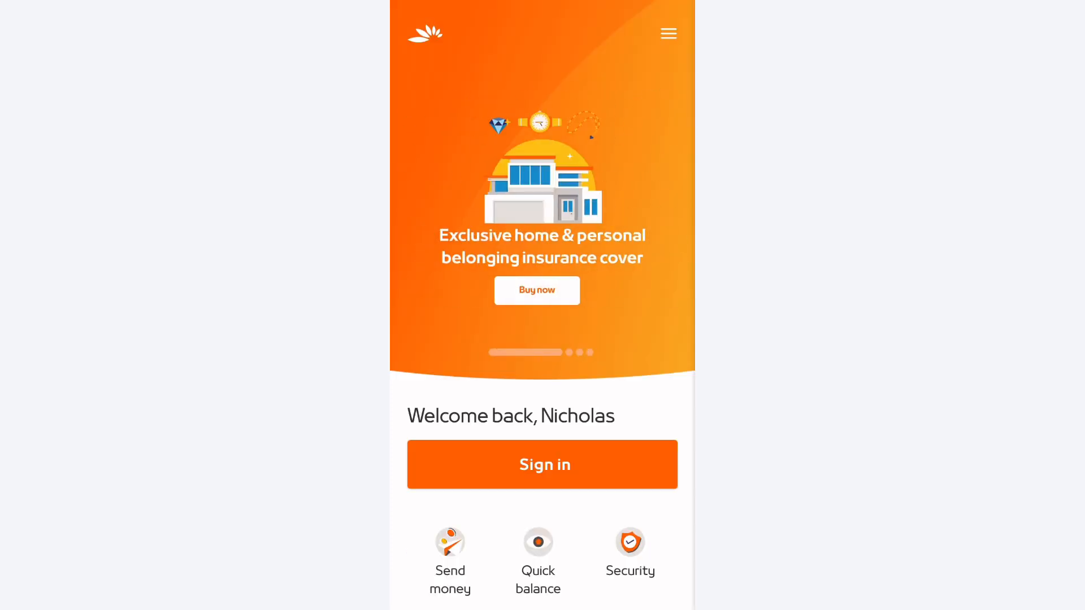
click(542, 464)
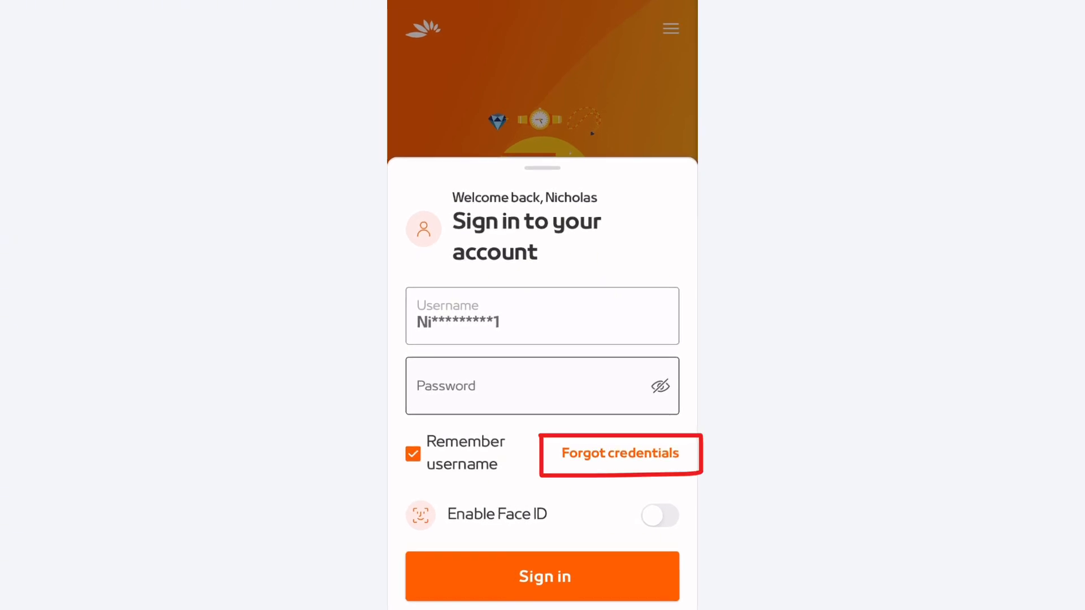
- Open Forgot Credentials and select the Password recovery option
click(619, 454)
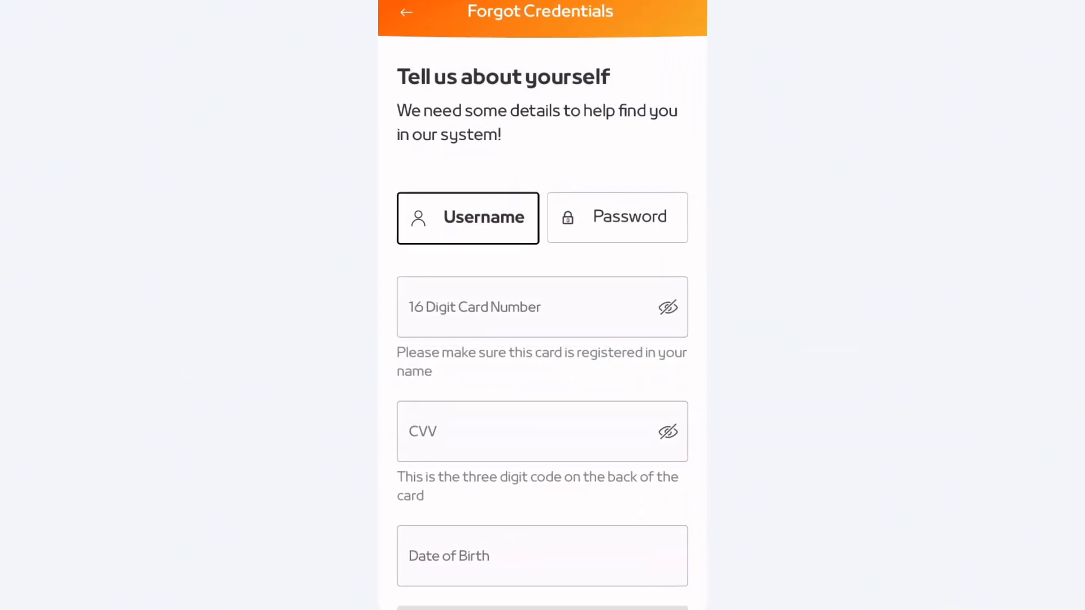
click(616, 217)
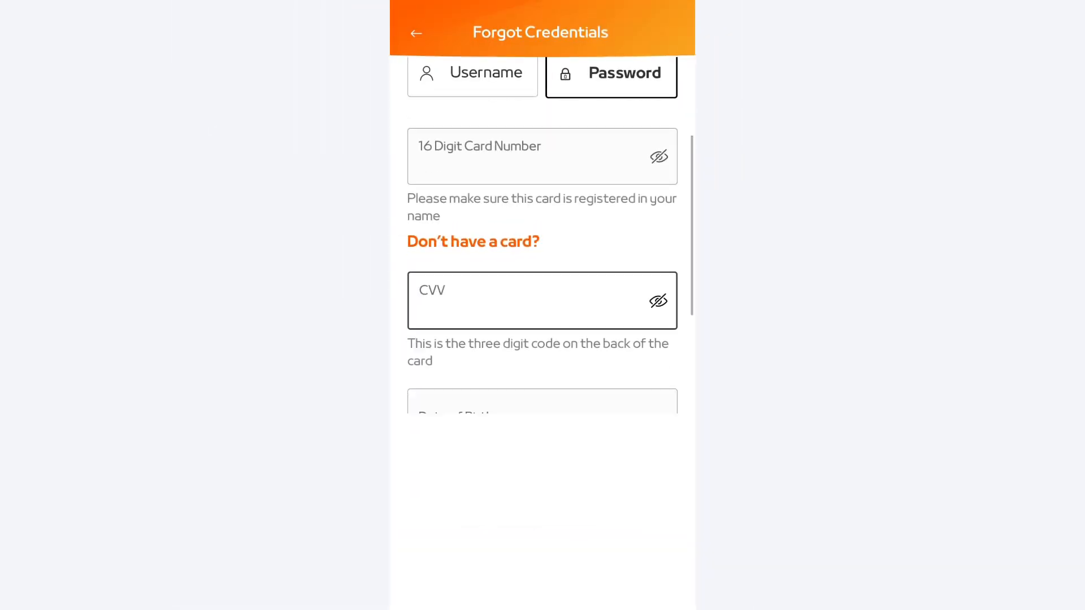
- Enter the username 'TheRealOne' on the password recovery form
text(14/06/1991)
text(Nick)
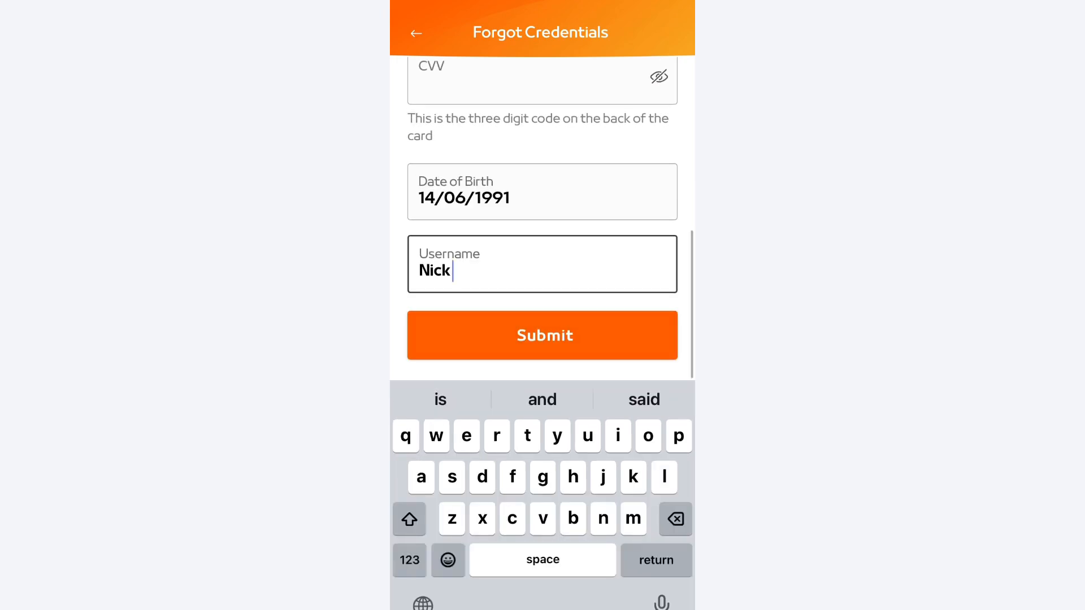
click(409, 519)
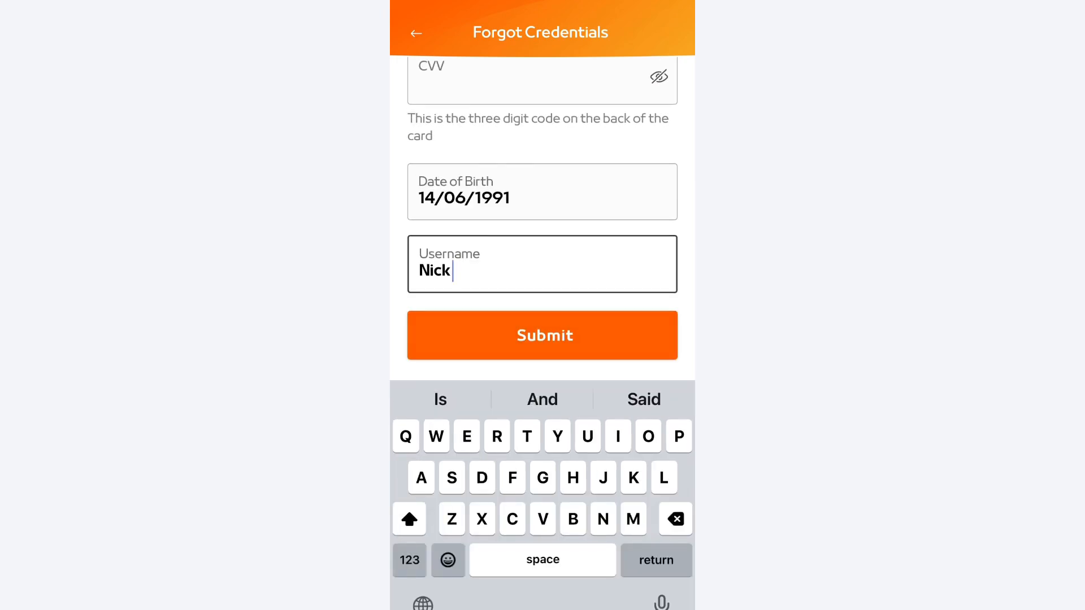
text(The)
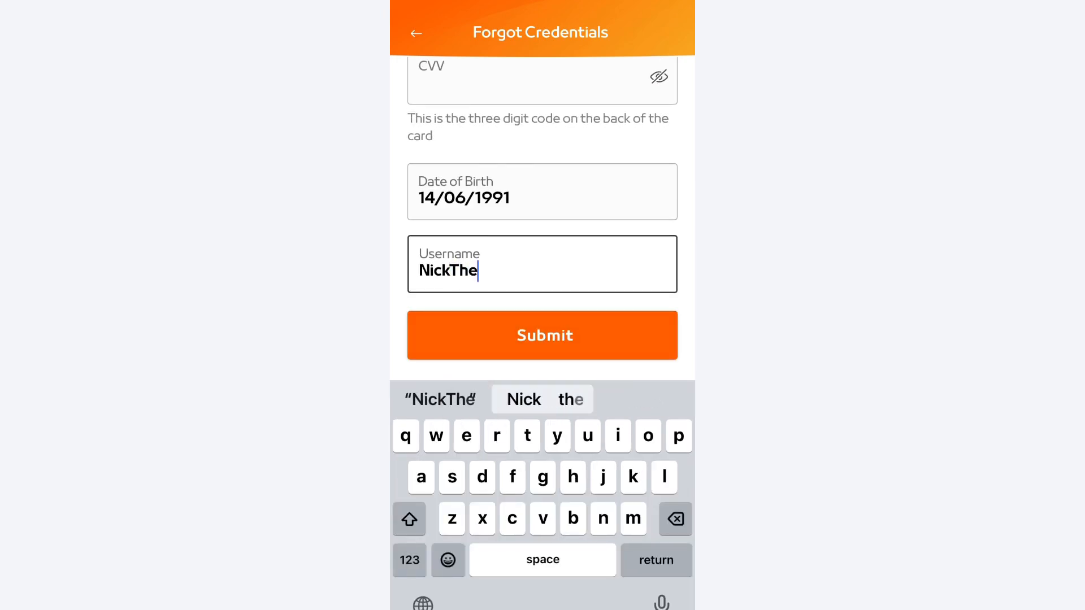
text(Real)
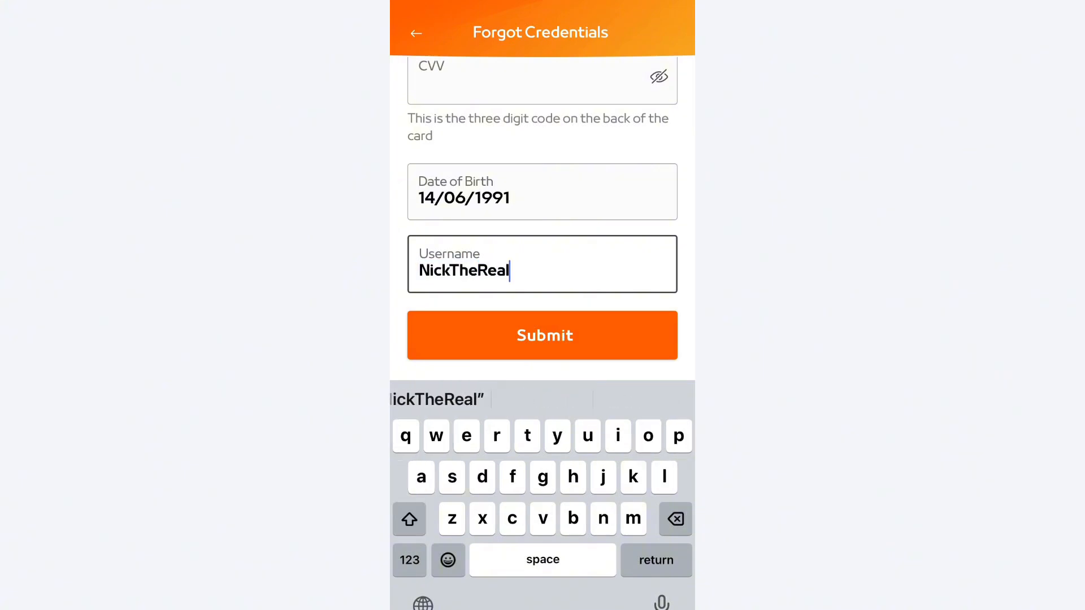
text(One)
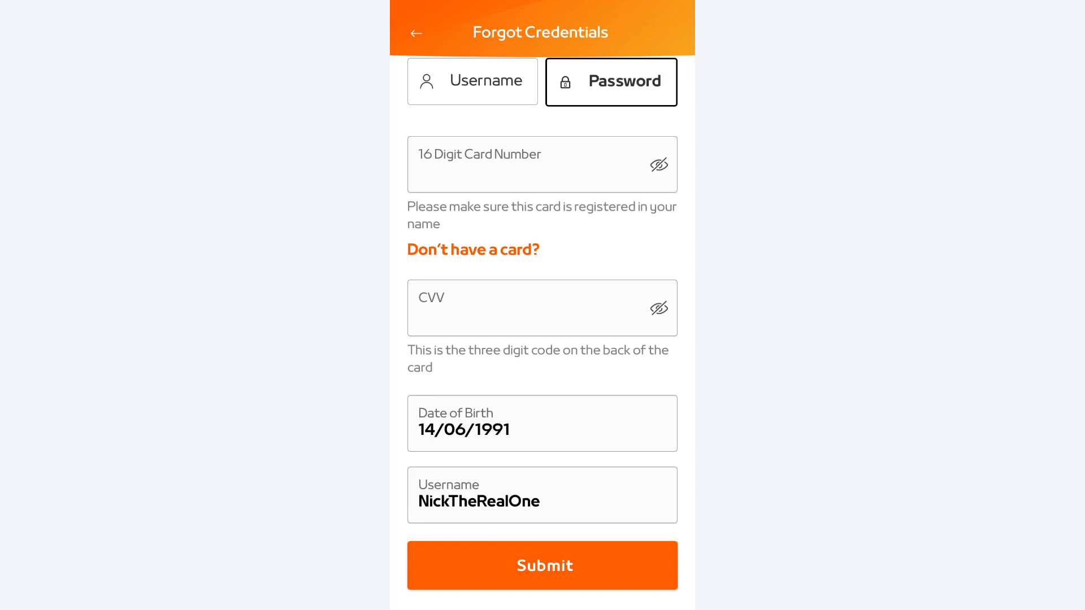
- Submit the recovery details, then enter and submit a new password
click(542, 495)
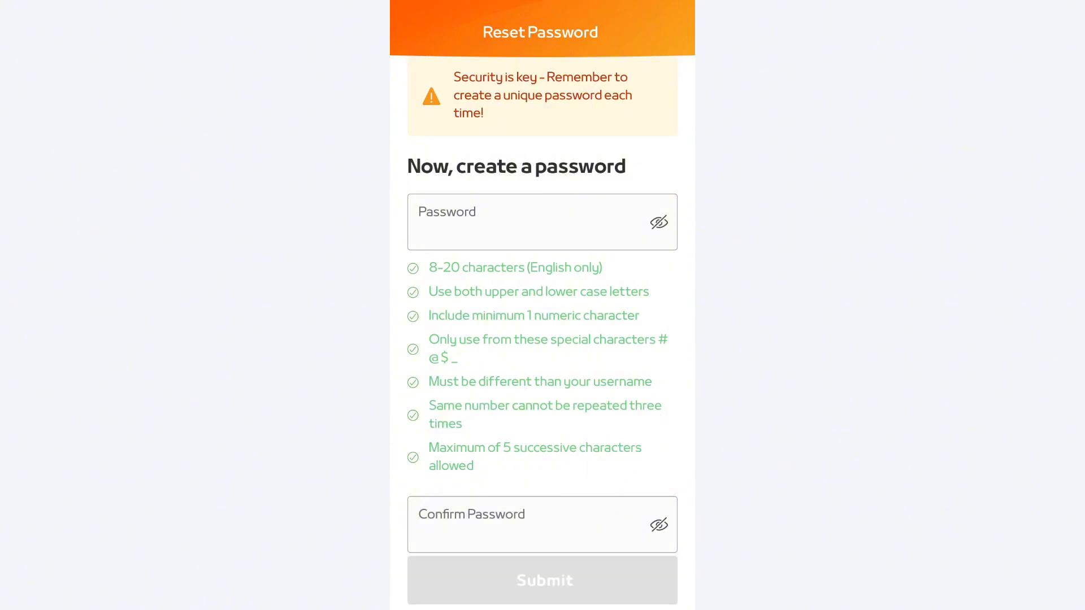
click(545, 580)
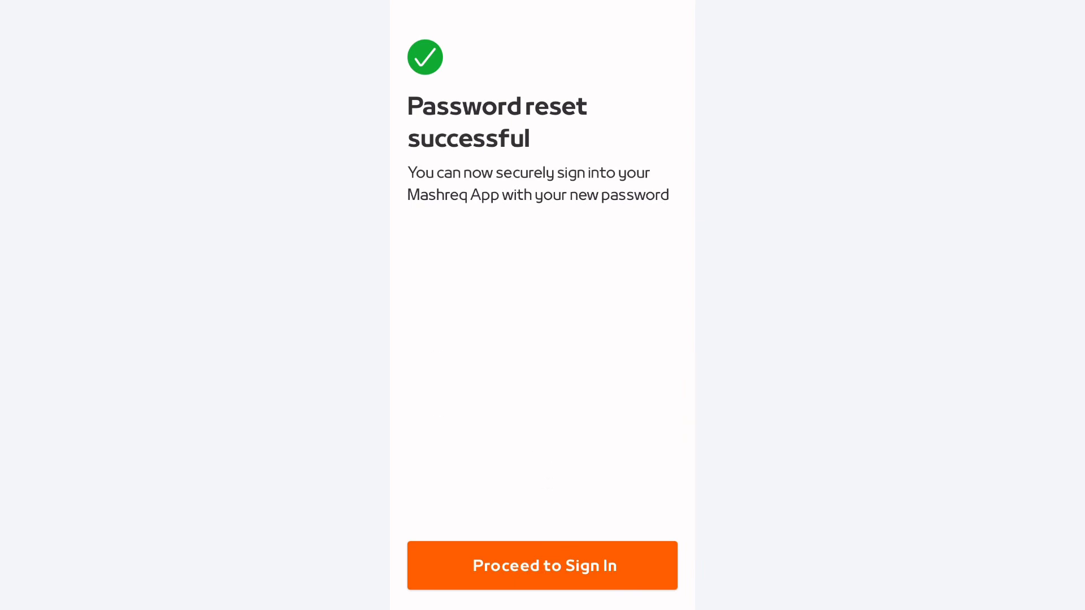
- Proceed past the success confirmation and open the sign-in sheet again
click(543, 565)
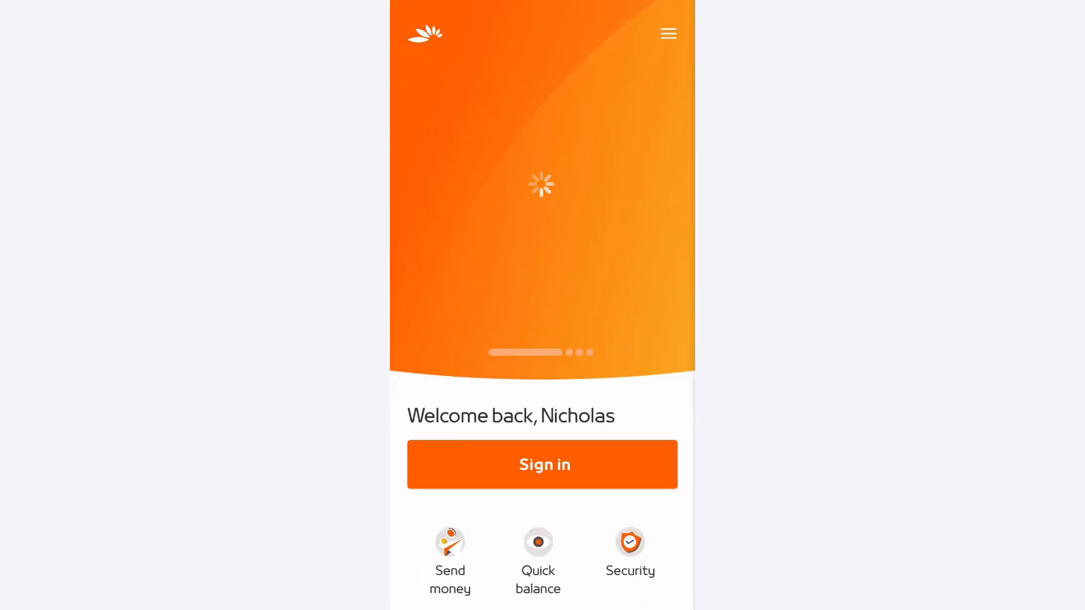
click(542, 465)
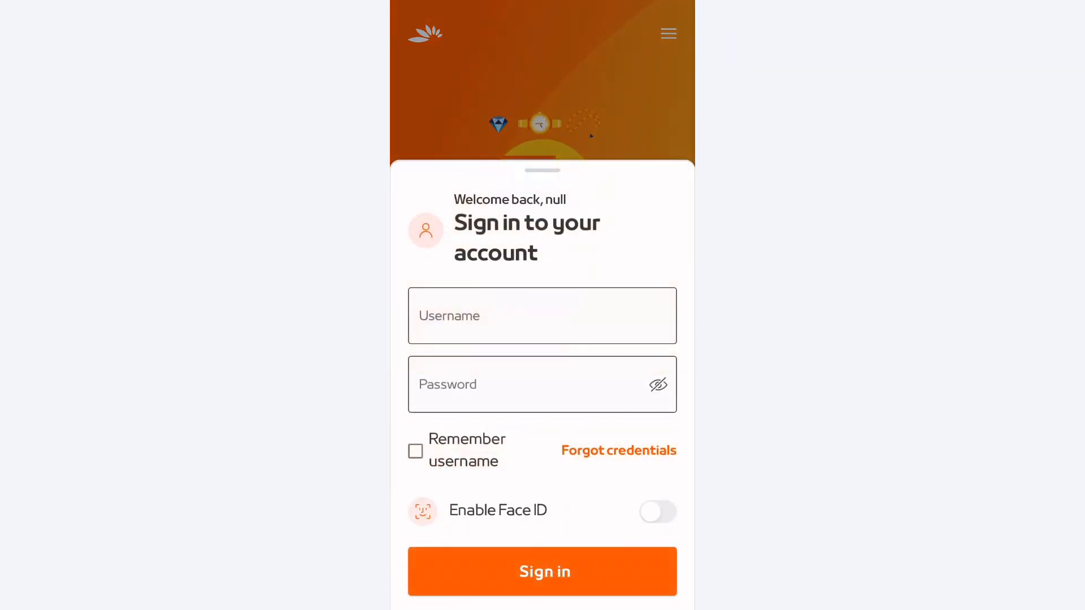